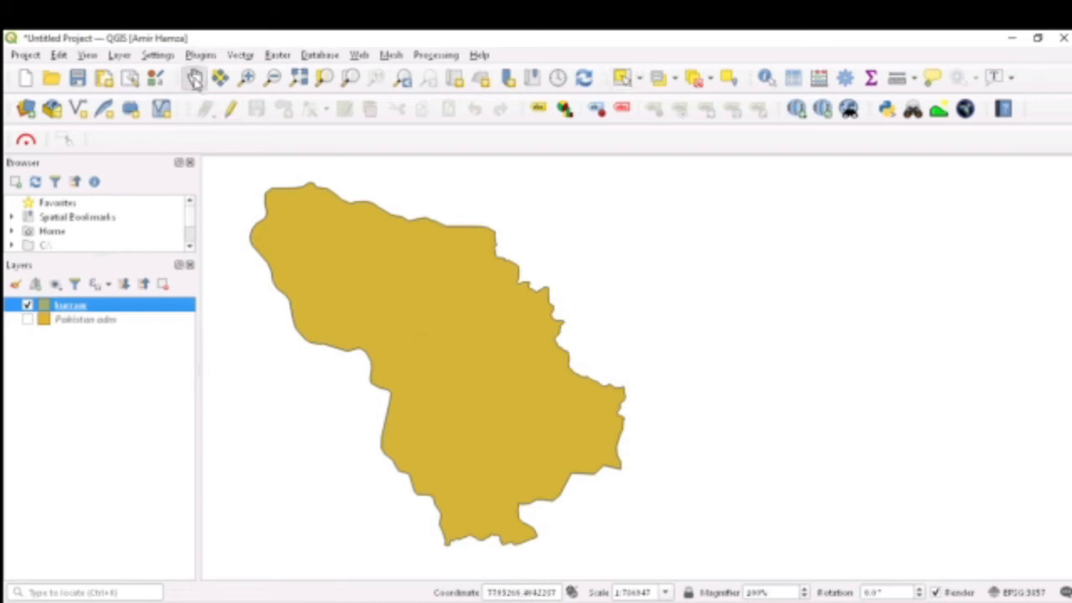
{"action": "mouse_move", "coordinate": [427, 311]}
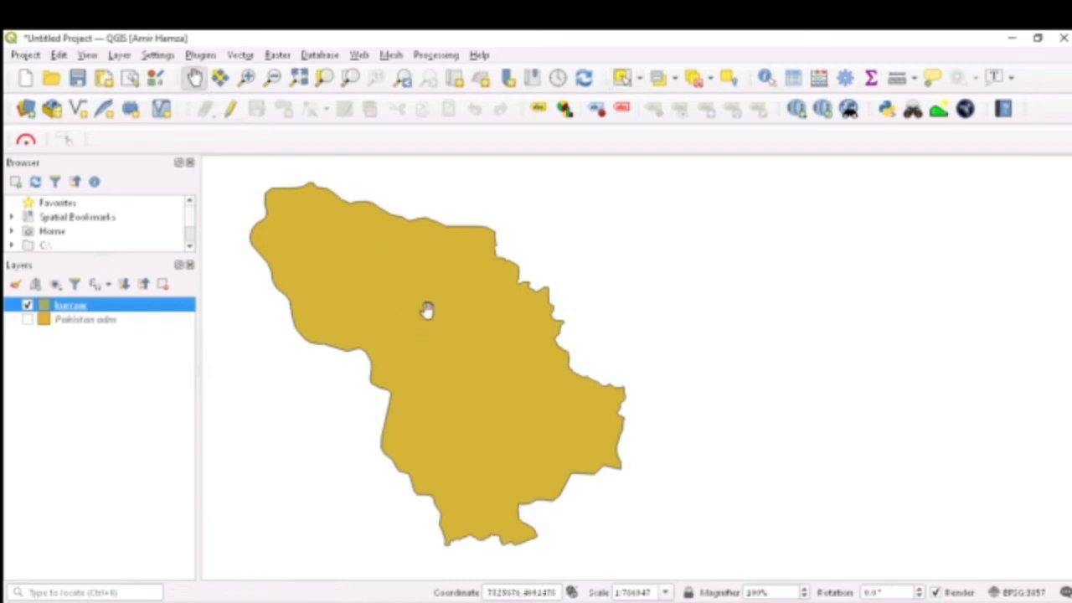
{"action": "mouse_move", "coordinate": [113, 317]}
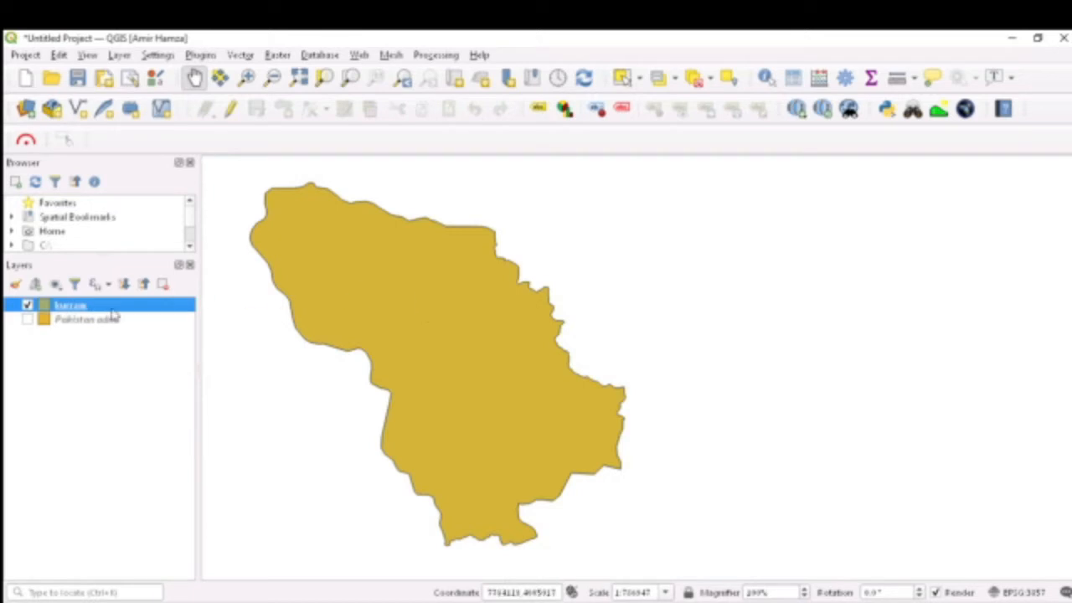
Step: Switch on the Pakistan adm layer to show districts around Kurram
{"action": "left_click", "coordinate": [28, 319]}
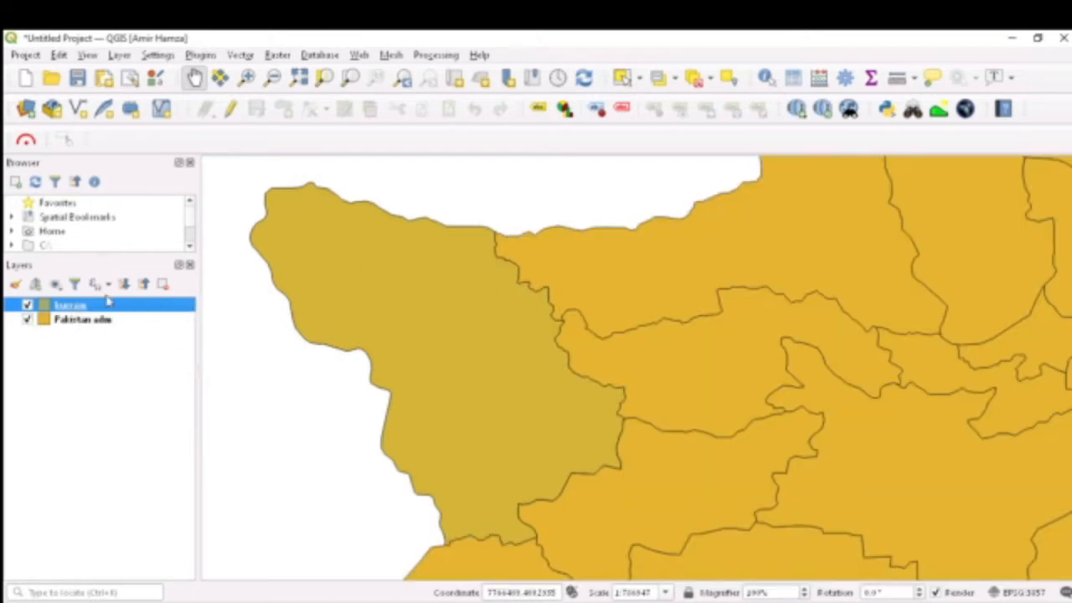
{"action": "mouse_move", "coordinate": [84, 319]}
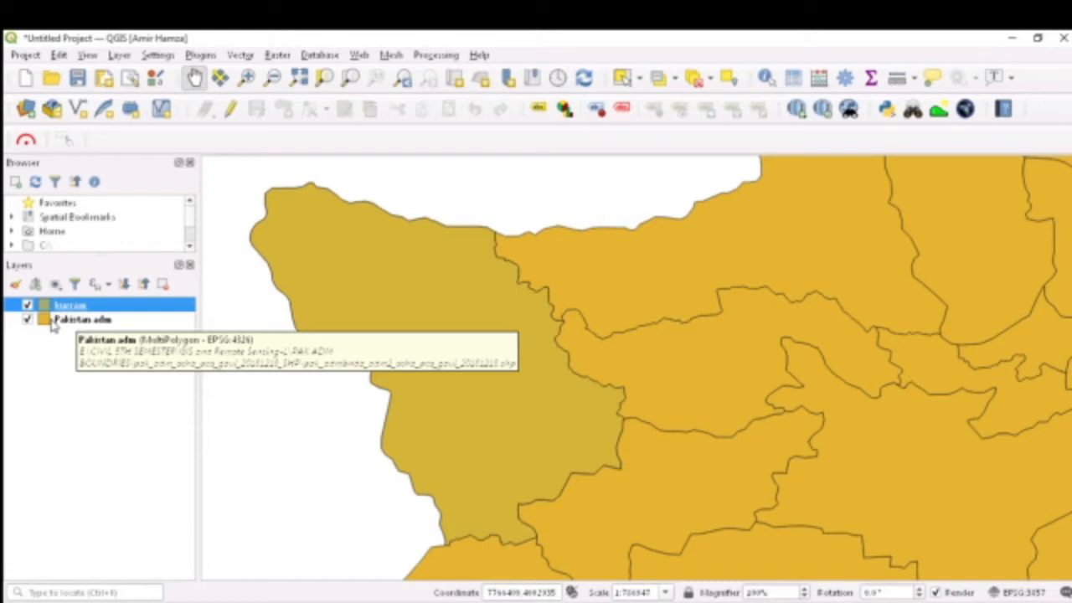
{"action": "mouse_move", "coordinate": [105, 314]}
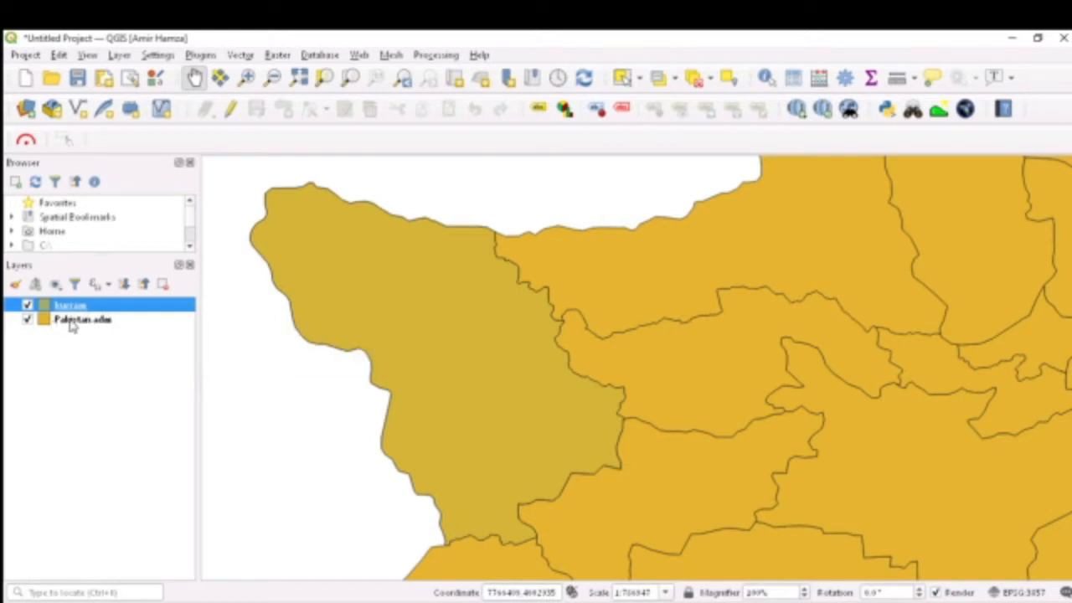
{"action": "mouse_move", "coordinate": [71, 305]}
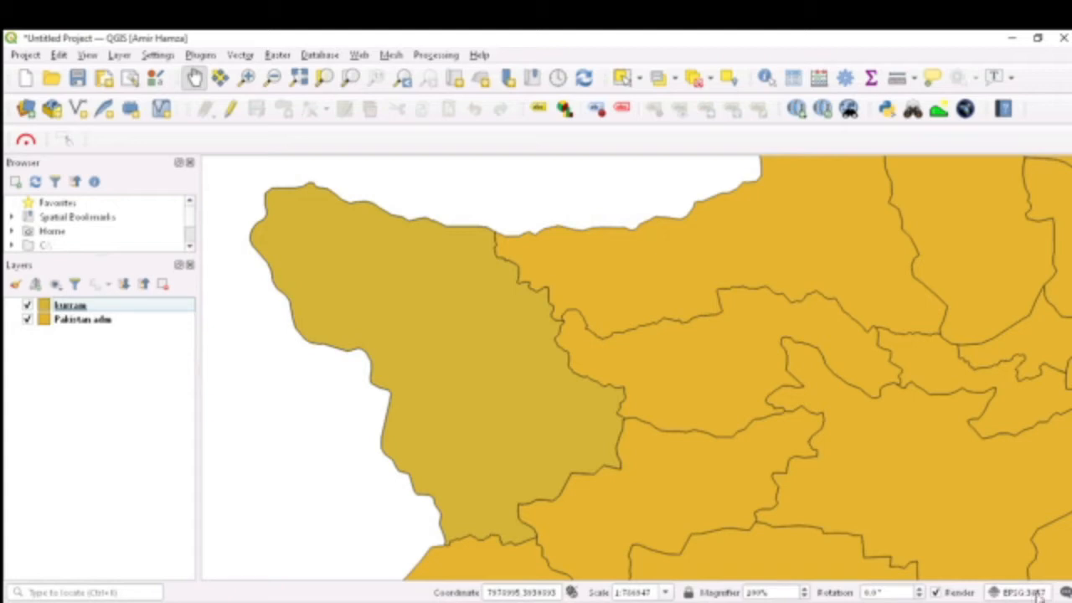
{"action": "mouse_move", "coordinate": [82, 320]}
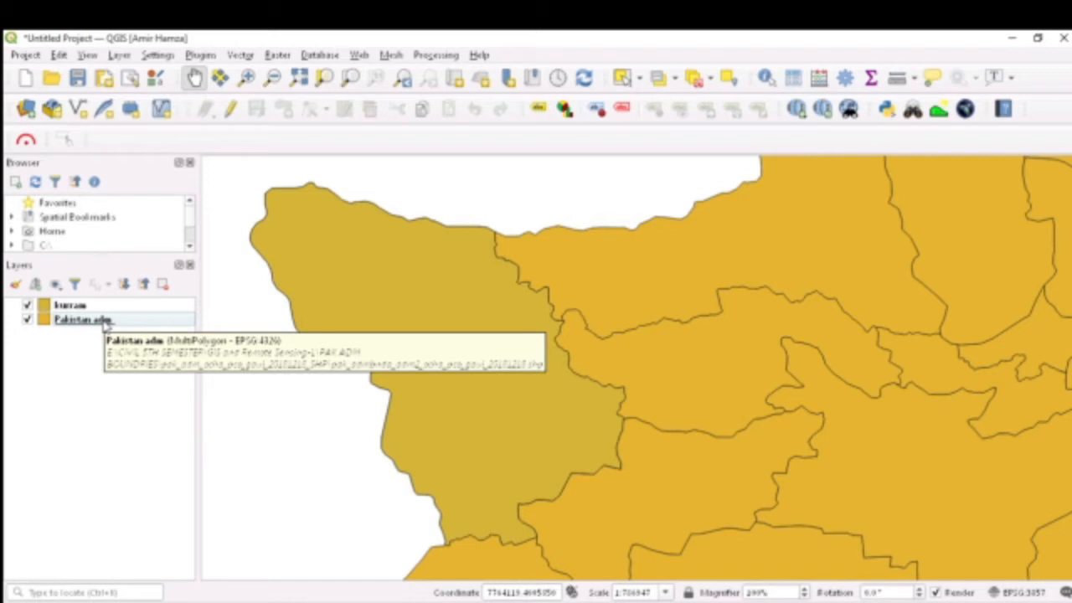
Step: Set the Pakistan adm layer CRS to EPSG:3857 via Layer CRS
{"action": "right_click", "coordinate": [83, 319]}
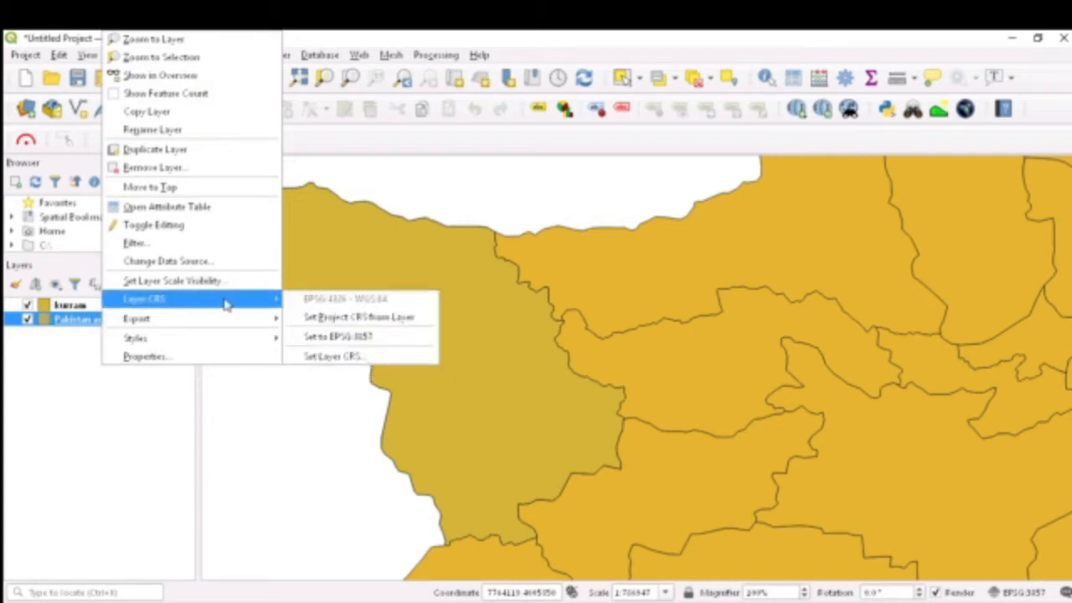
{"action": "mouse_move", "coordinate": [335, 336]}
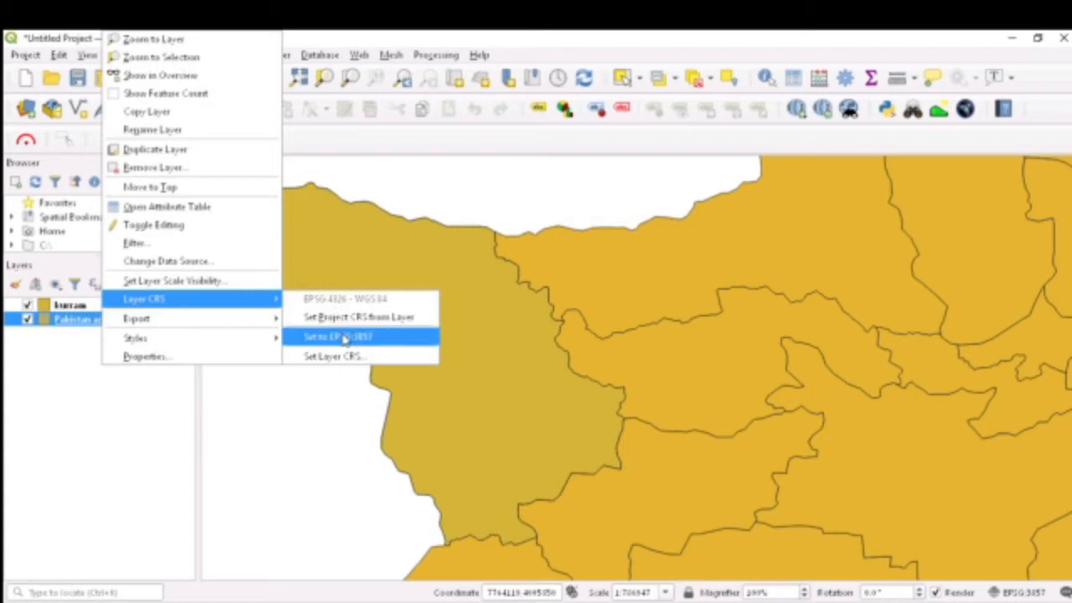
{"action": "left_click", "coordinate": [337, 335]}
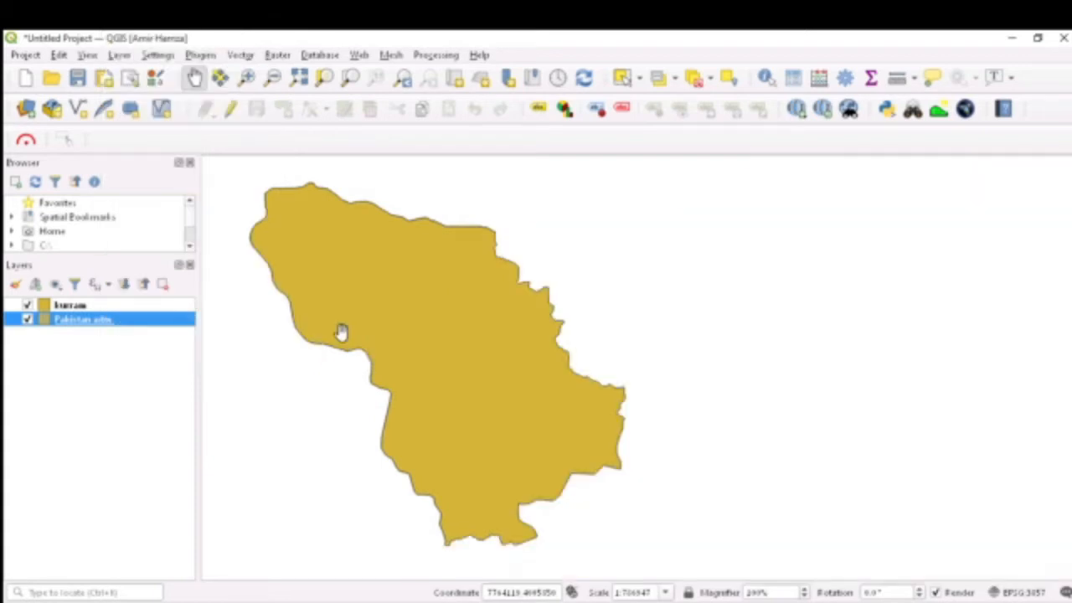
{"action": "mouse_move", "coordinate": [112, 331]}
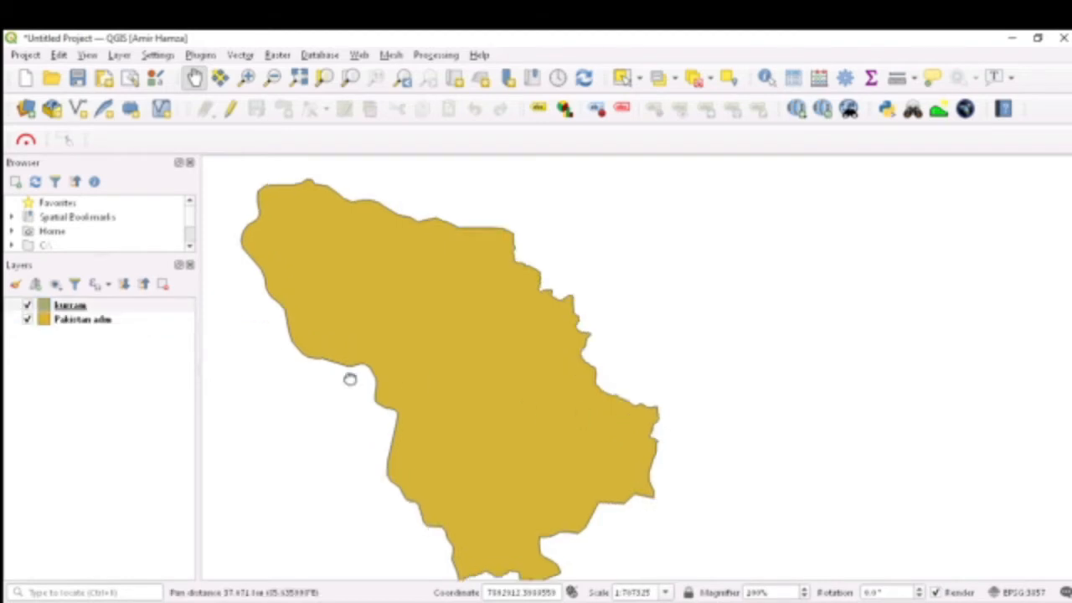
{"action": "left_click", "coordinate": [82, 319]}
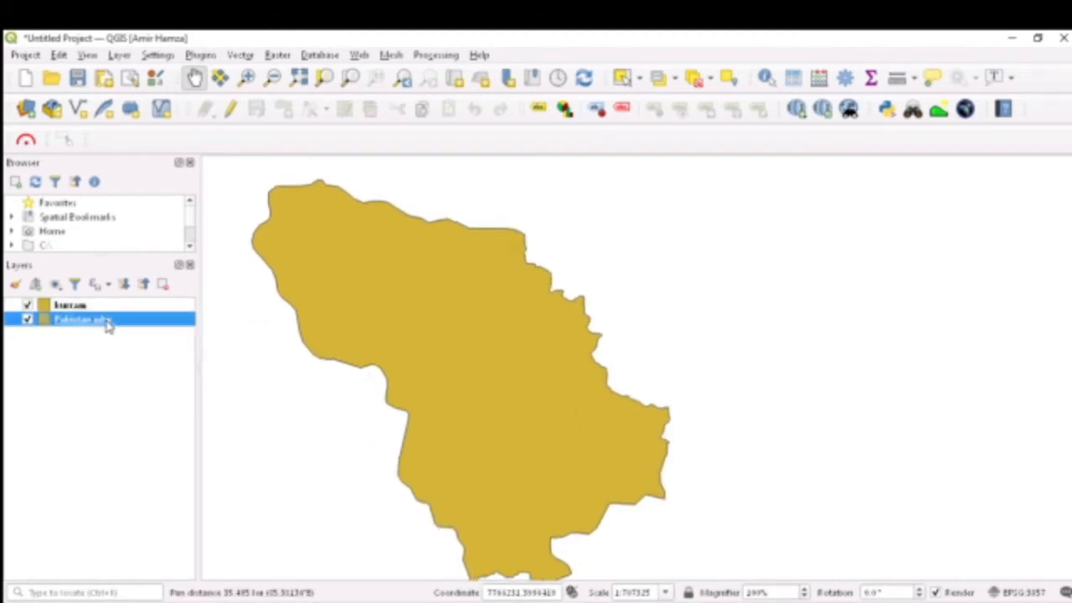
{"action": "right_click", "coordinate": [80, 319]}
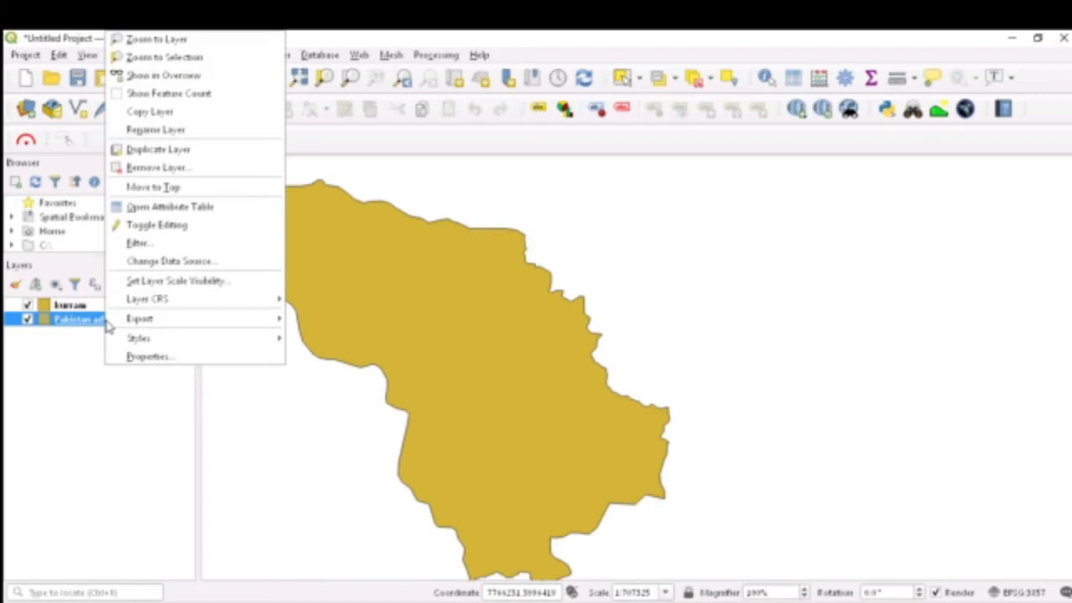
{"action": "mouse_move", "coordinate": [165, 57]}
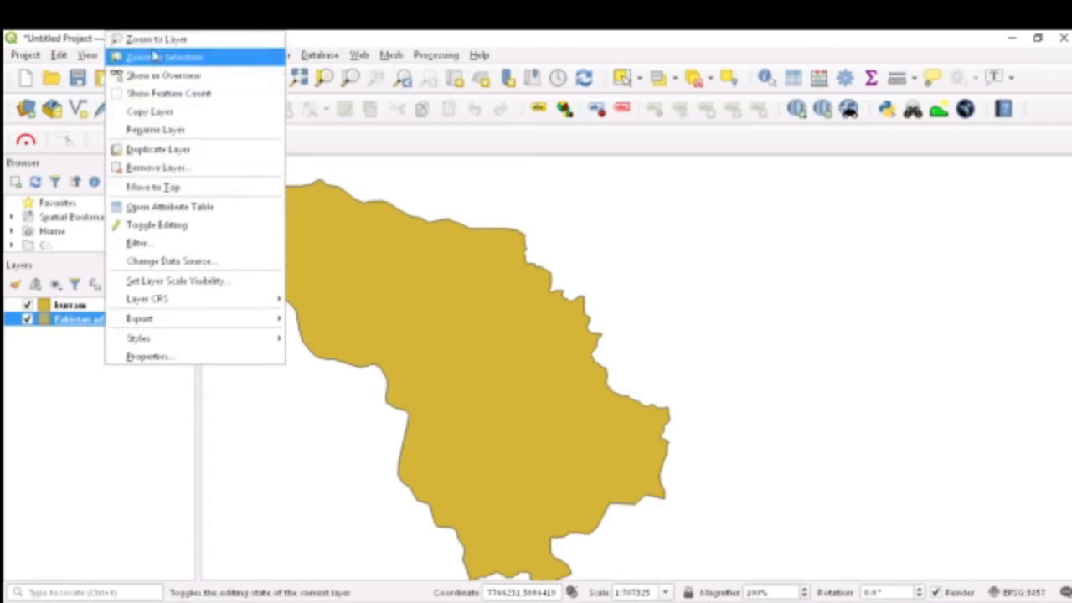
{"action": "mouse_move", "coordinate": [152, 187]}
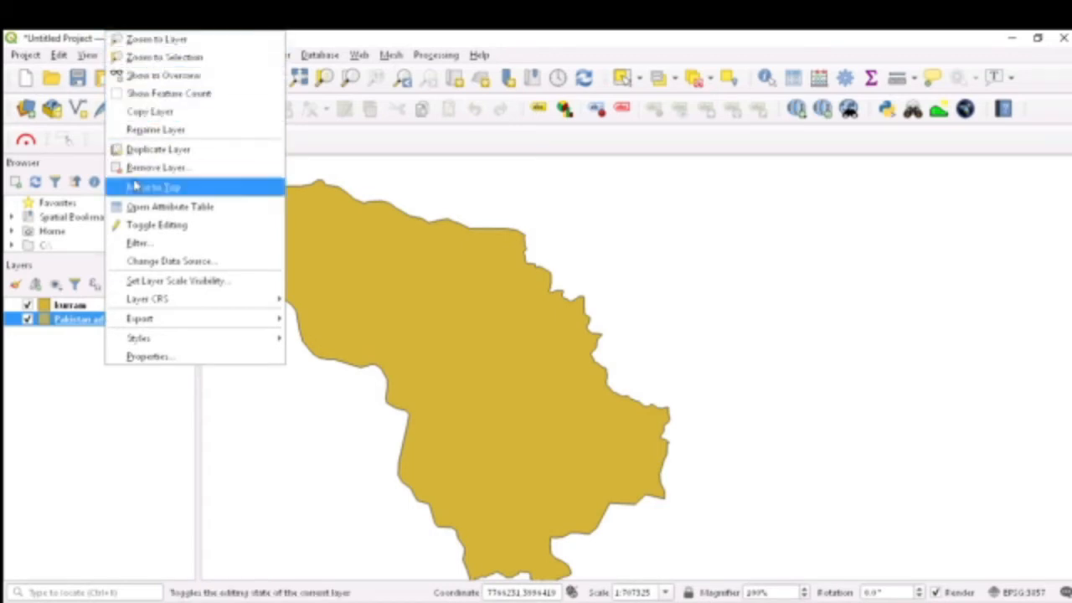
{"action": "left_click", "coordinate": [155, 185]}
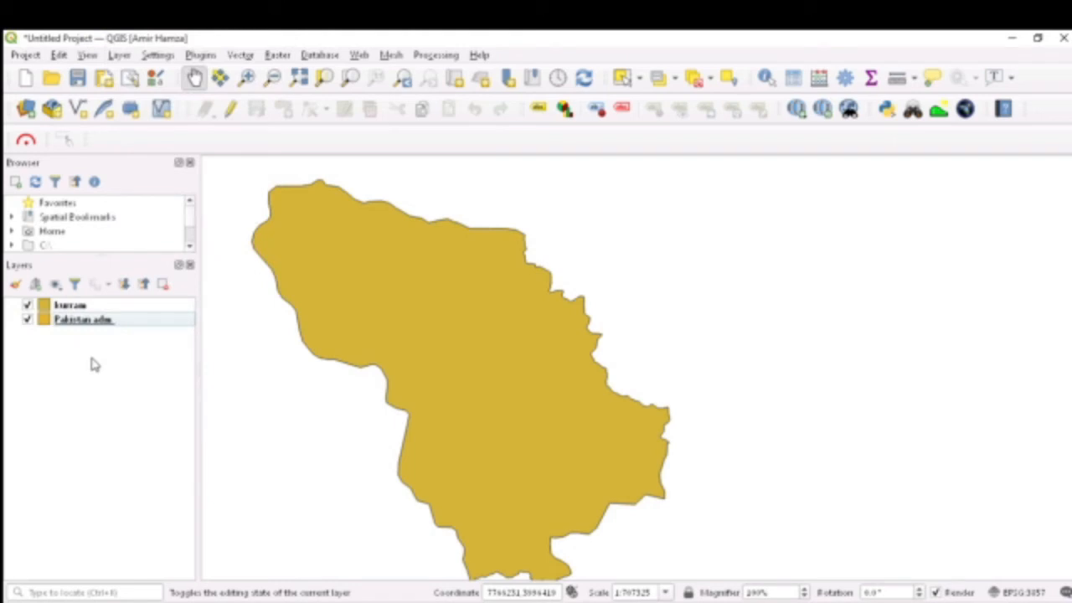
{"action": "mouse_move", "coordinate": [83, 320]}
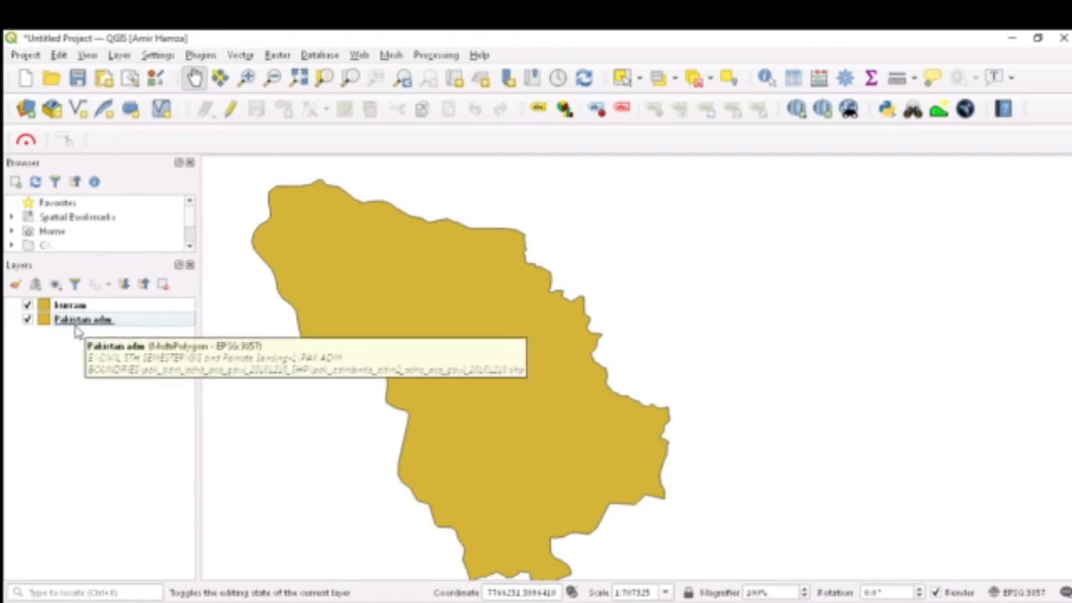
{"action": "right_click", "coordinate": [83, 320]}
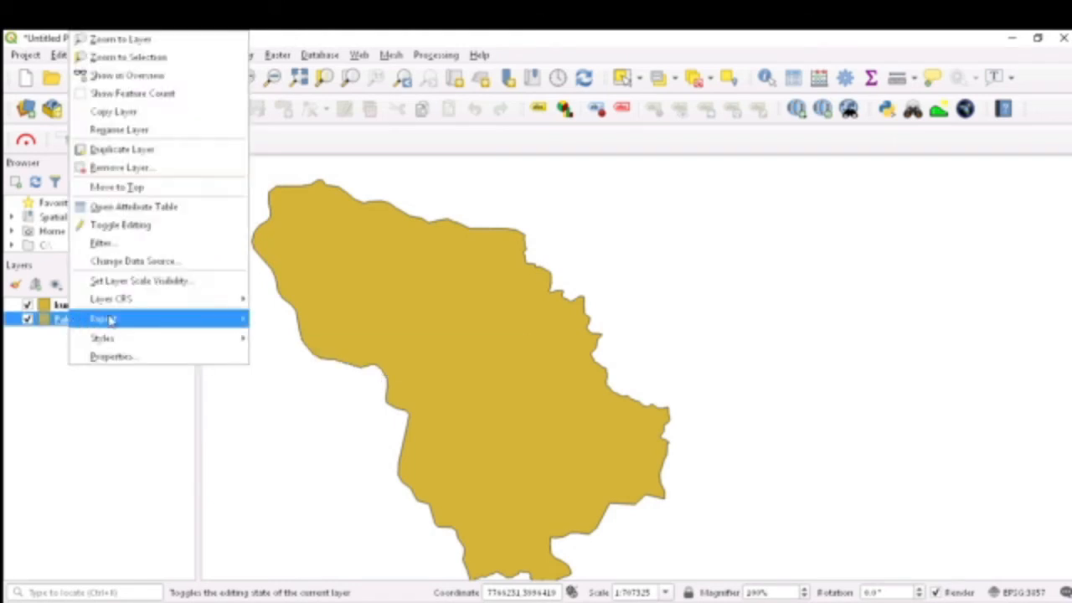
{"action": "mouse_move", "coordinate": [112, 299]}
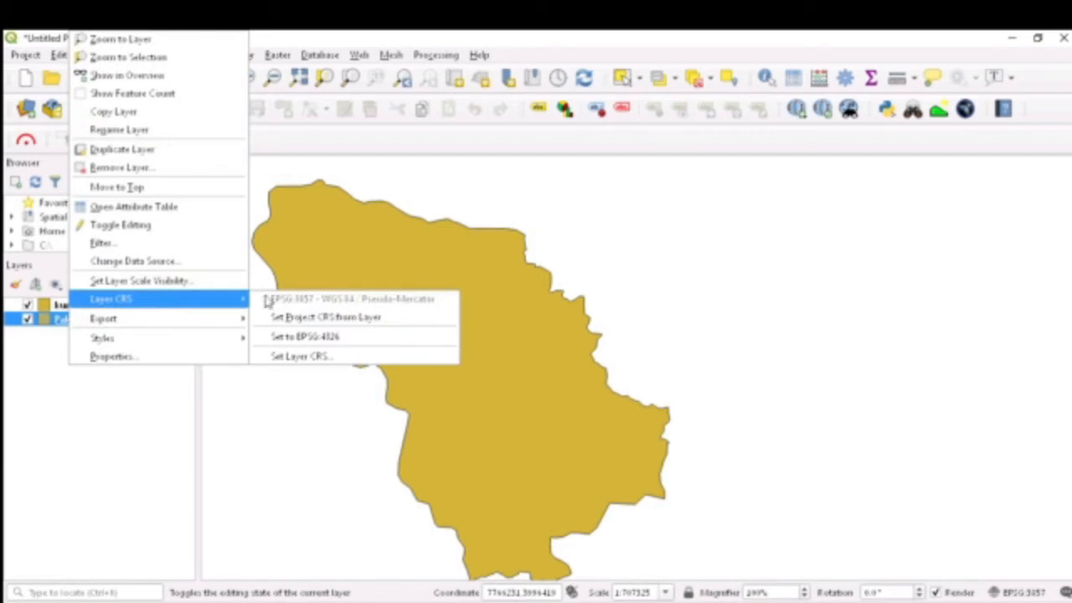
{"action": "mouse_move", "coordinate": [325, 316]}
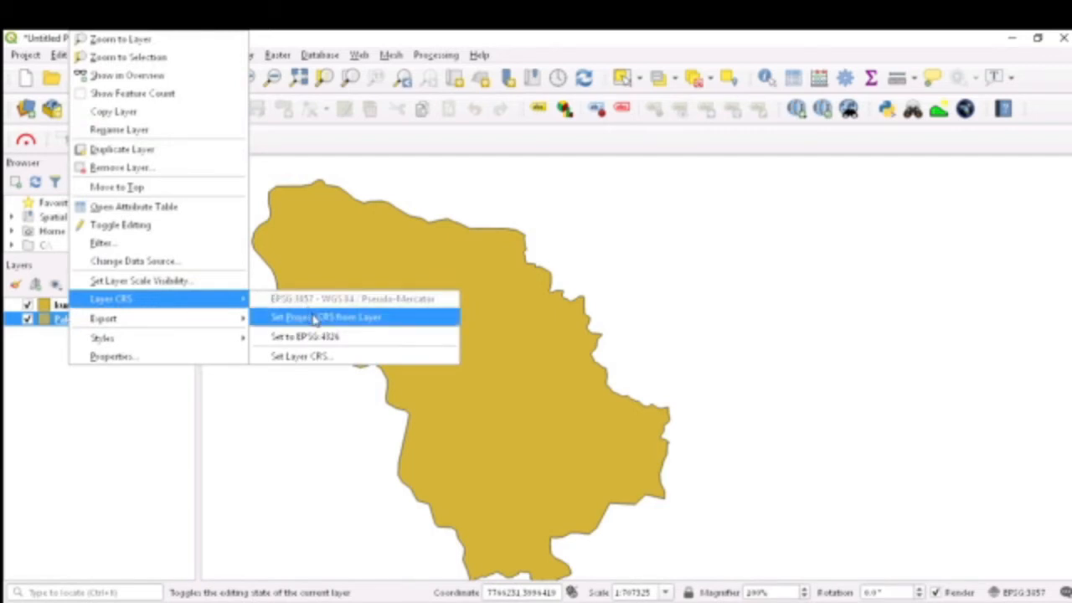
{"action": "mouse_move", "coordinate": [359, 319]}
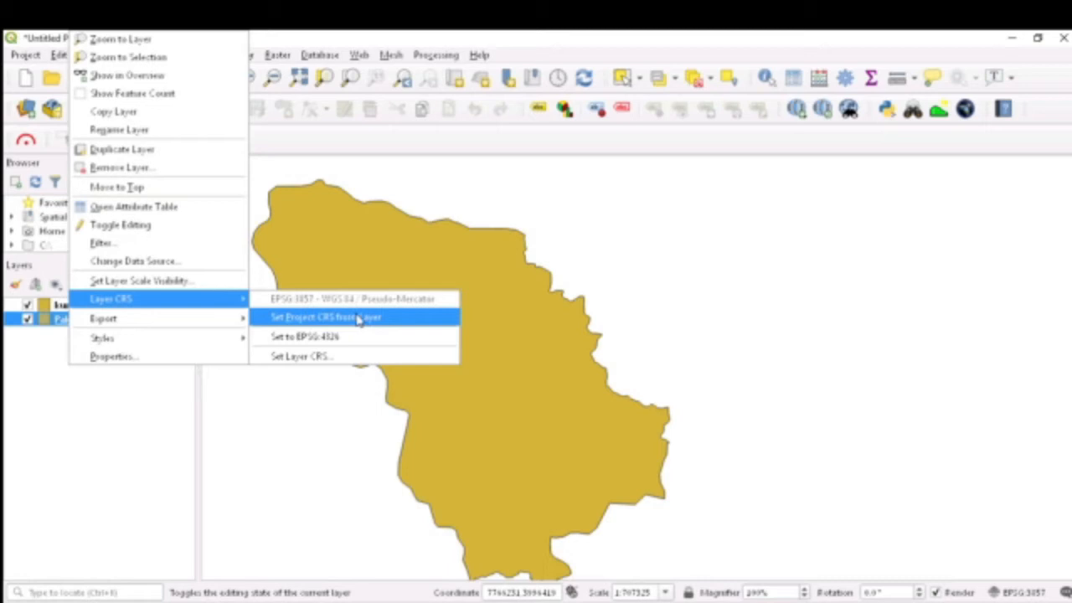
{"action": "left_click", "coordinate": [325, 317]}
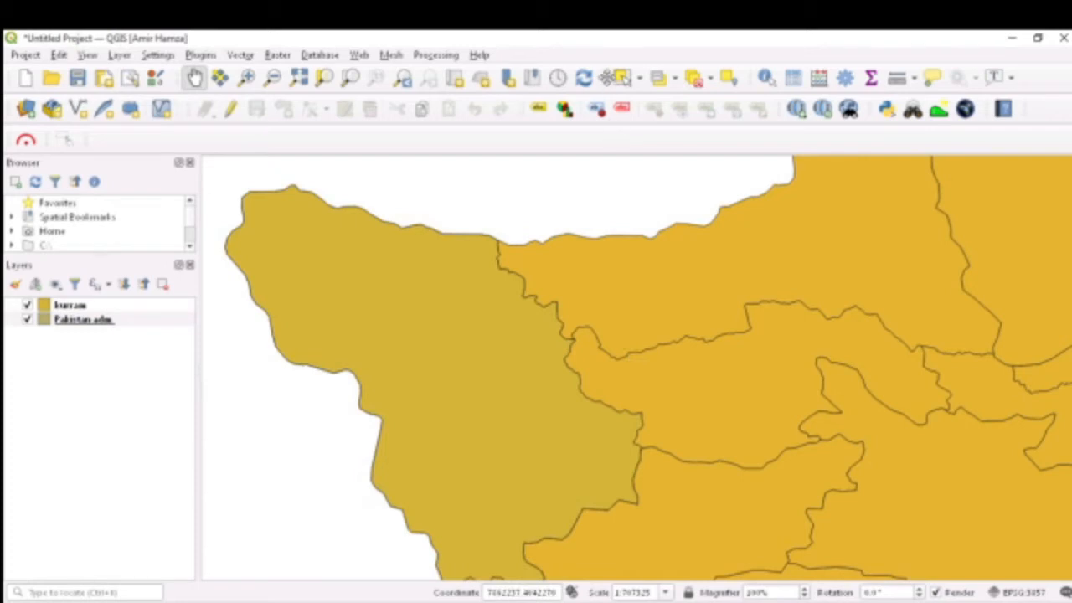
{"action": "mouse_move", "coordinate": [970, 167]}
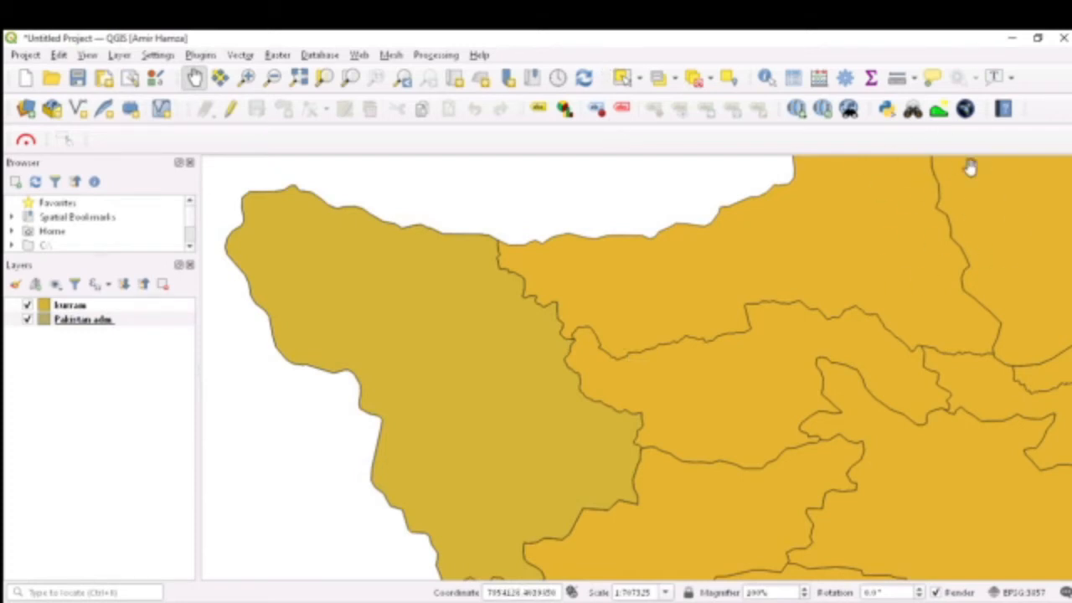
{"action": "mouse_move", "coordinate": [994, 292]}
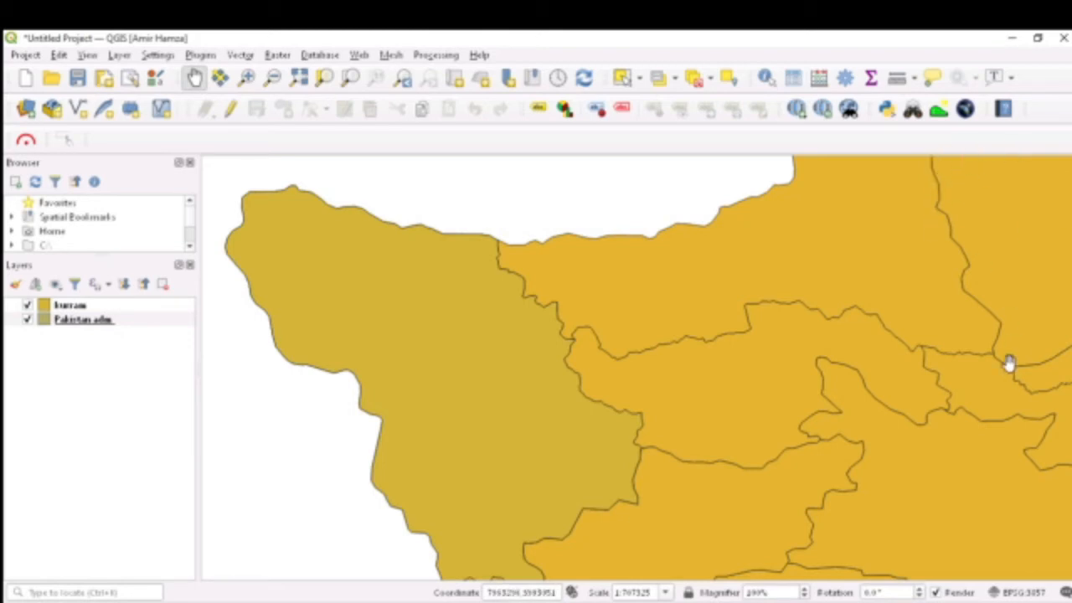
{"action": "mouse_move", "coordinate": [801, 213]}
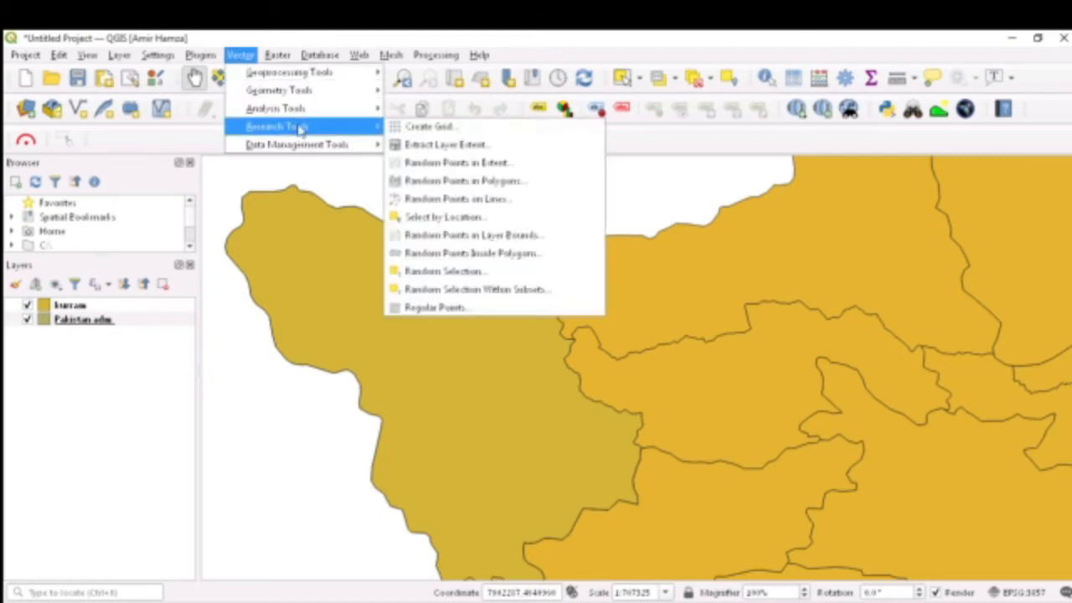
{"action": "mouse_move", "coordinate": [279, 91]}
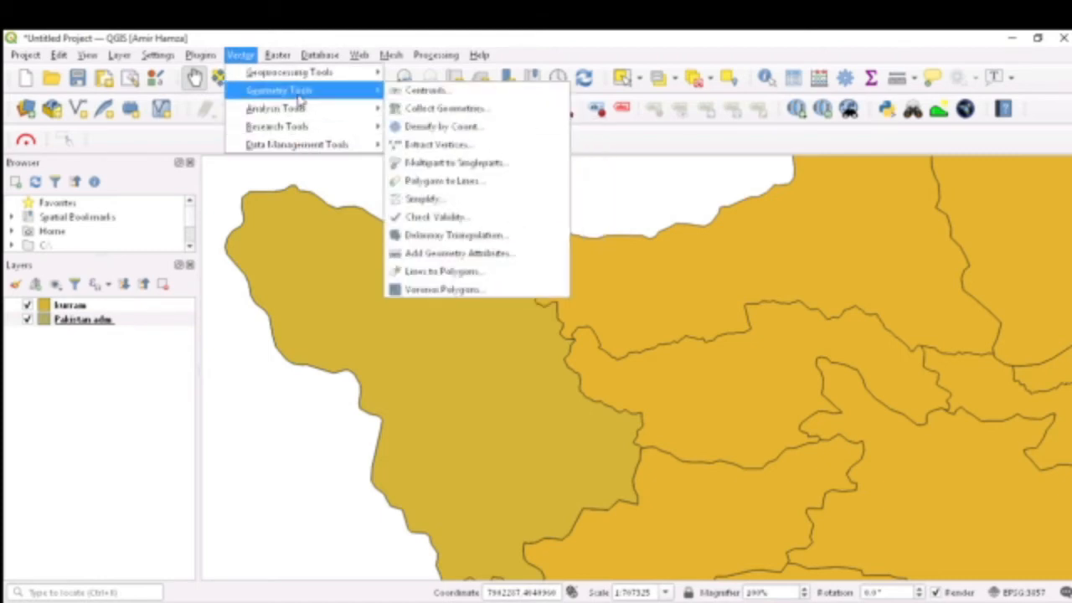
Step: Search the Processing Toolbox for 'reproject' and select Reproject layer
{"action": "left_click", "coordinate": [277, 54]}
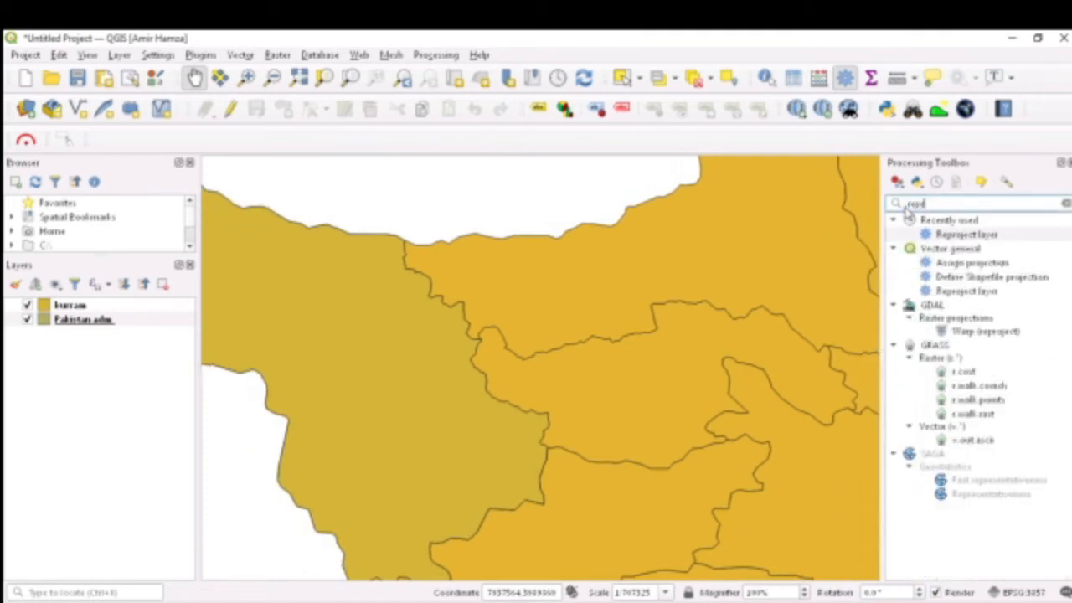
{"action": "type", "text": "reproject"}
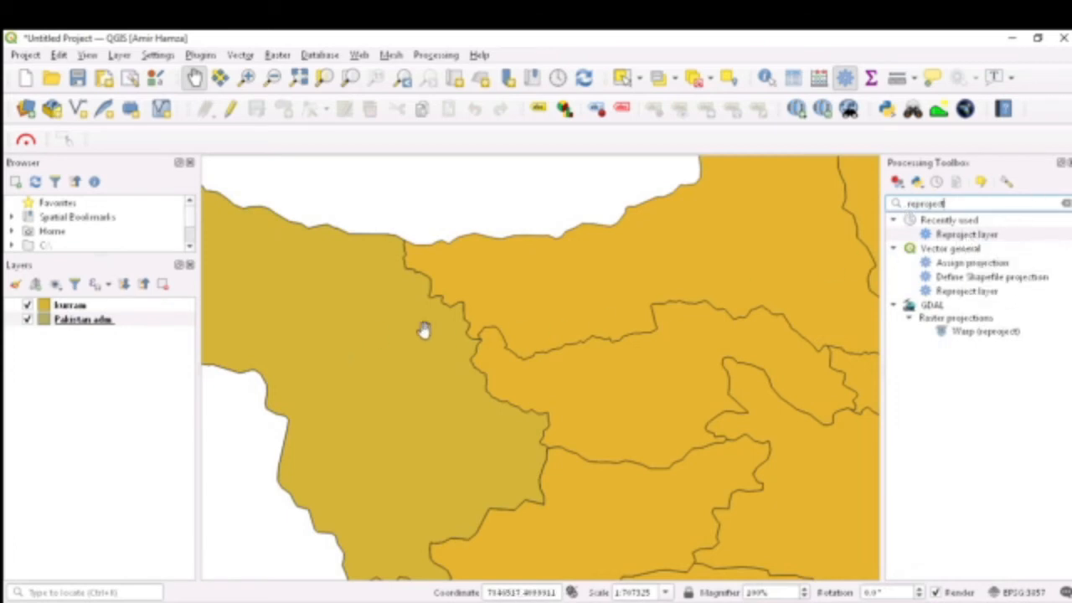
{"action": "left_click_drag", "start_coordinate": [422, 329], "coordinate": [752, 293]}
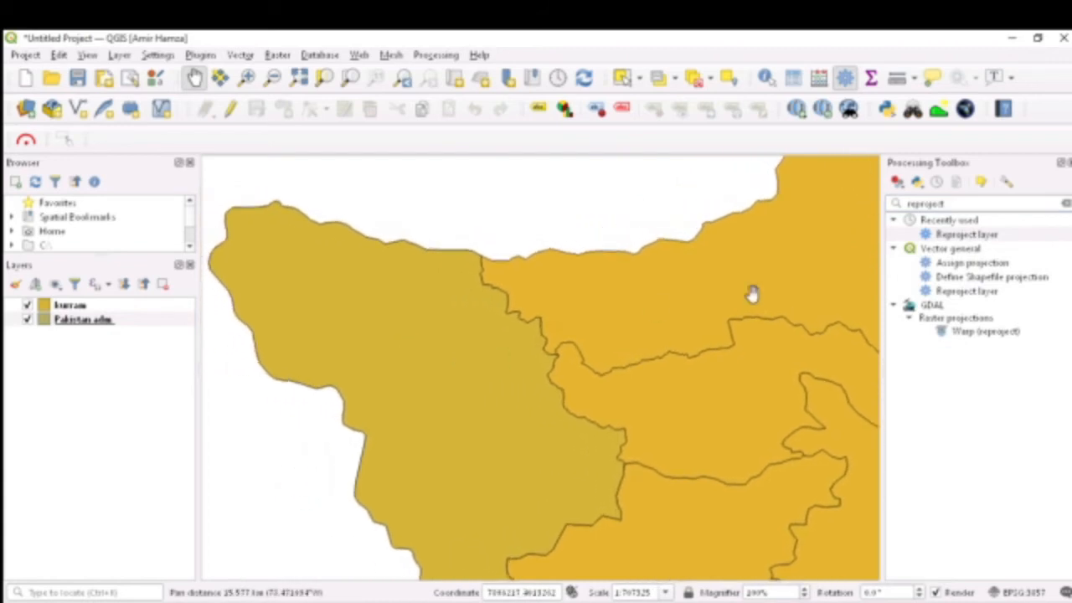
{"action": "mouse_move", "coordinate": [478, 302]}
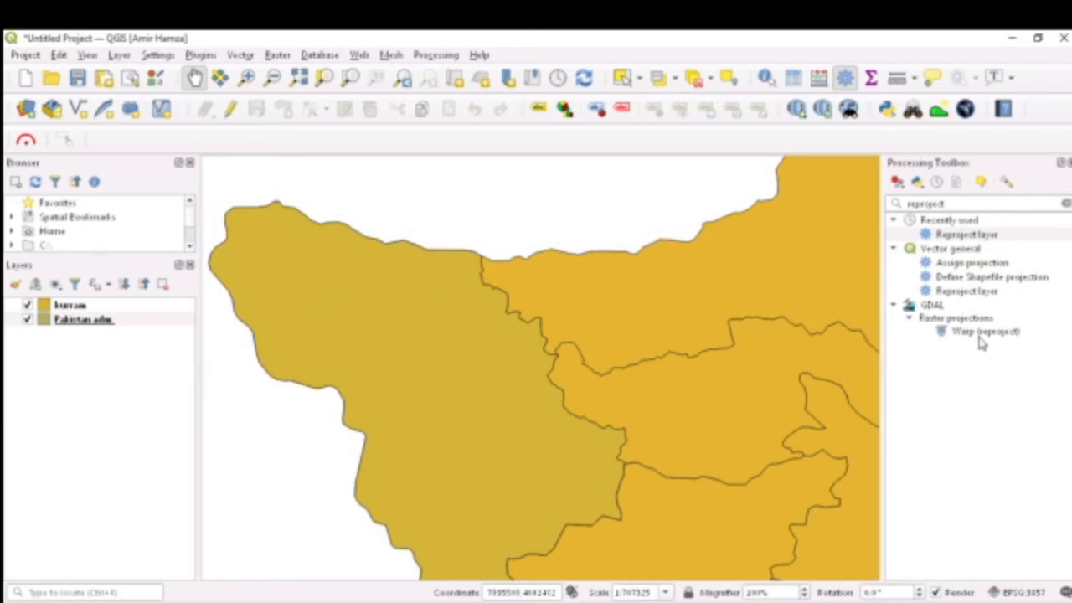
{"action": "mouse_move", "coordinate": [993, 343]}
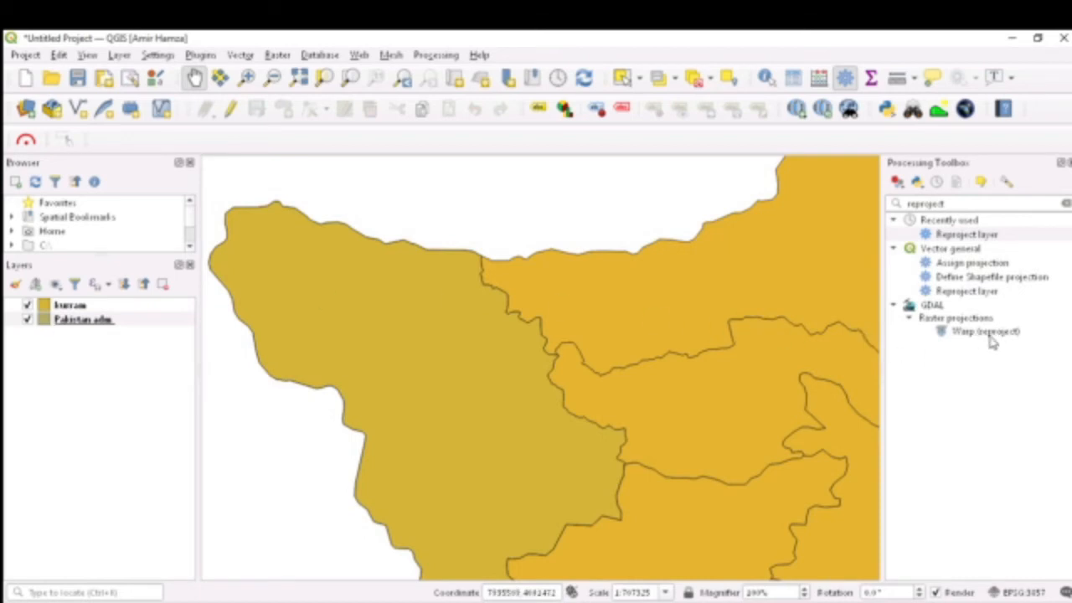
{"action": "mouse_move", "coordinate": [983, 341]}
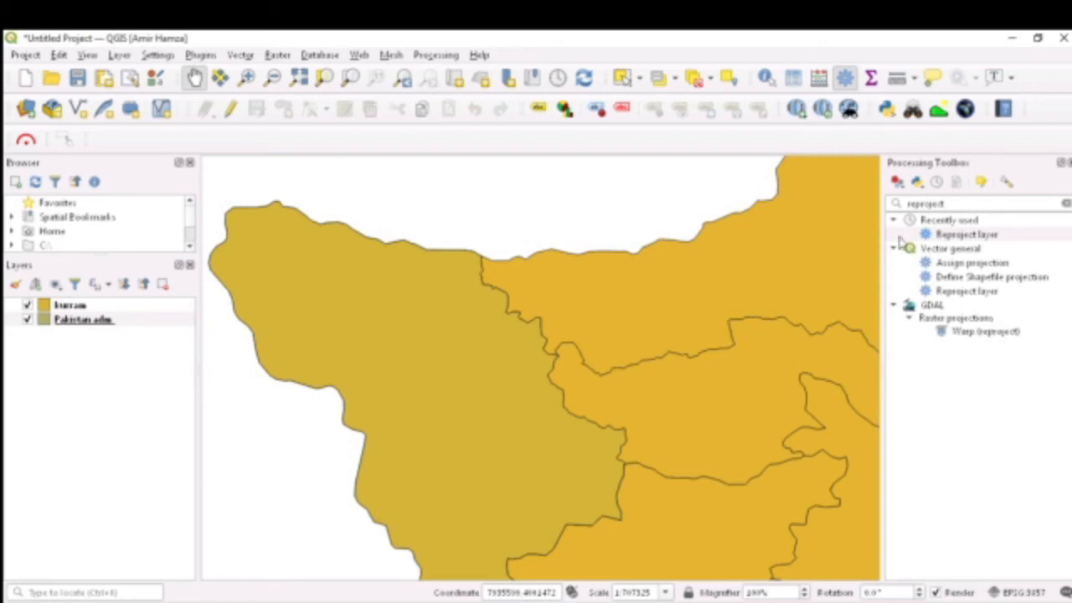
{"action": "left_click", "coordinate": [967, 234]}
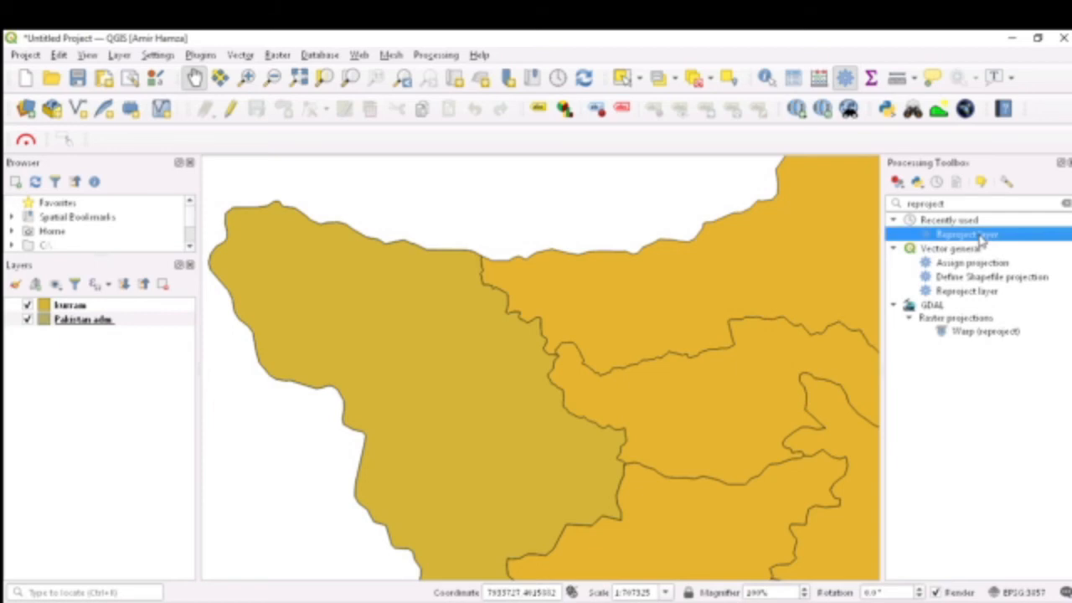
Step: Run Reproject Layer on Pakistan adm with target CRS EPSG:3857
{"action": "double_click", "coordinate": [967, 233]}
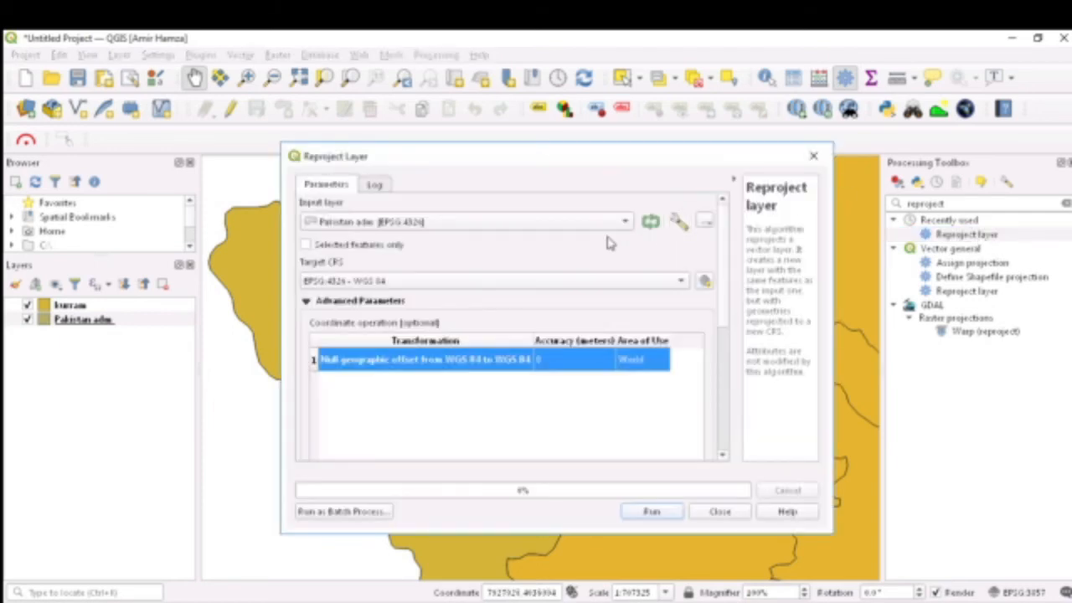
{"action": "mouse_move", "coordinate": [576, 223]}
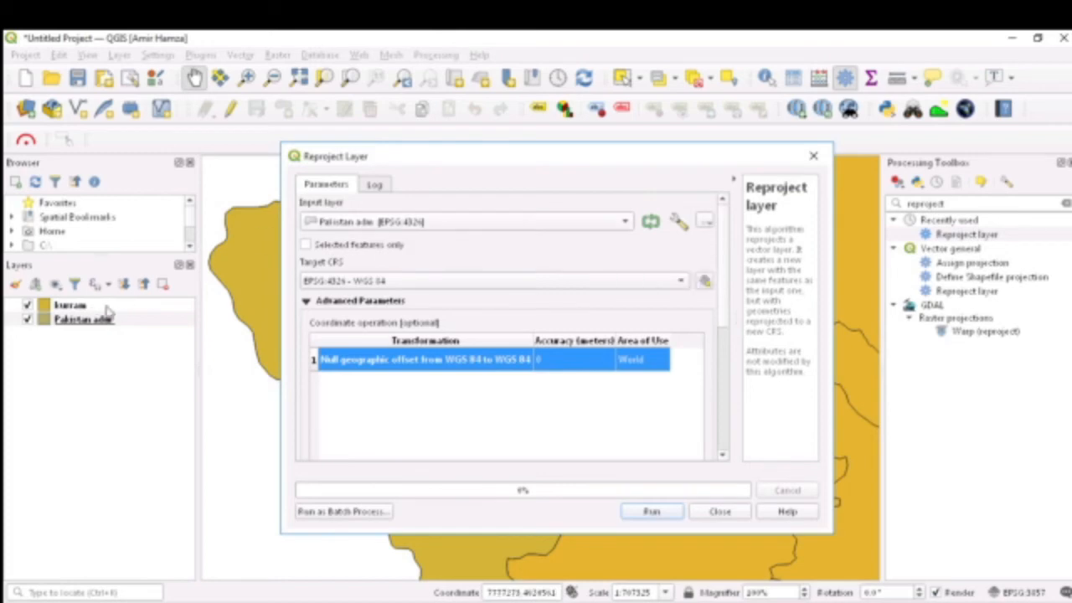
{"action": "mouse_move", "coordinate": [350, 271]}
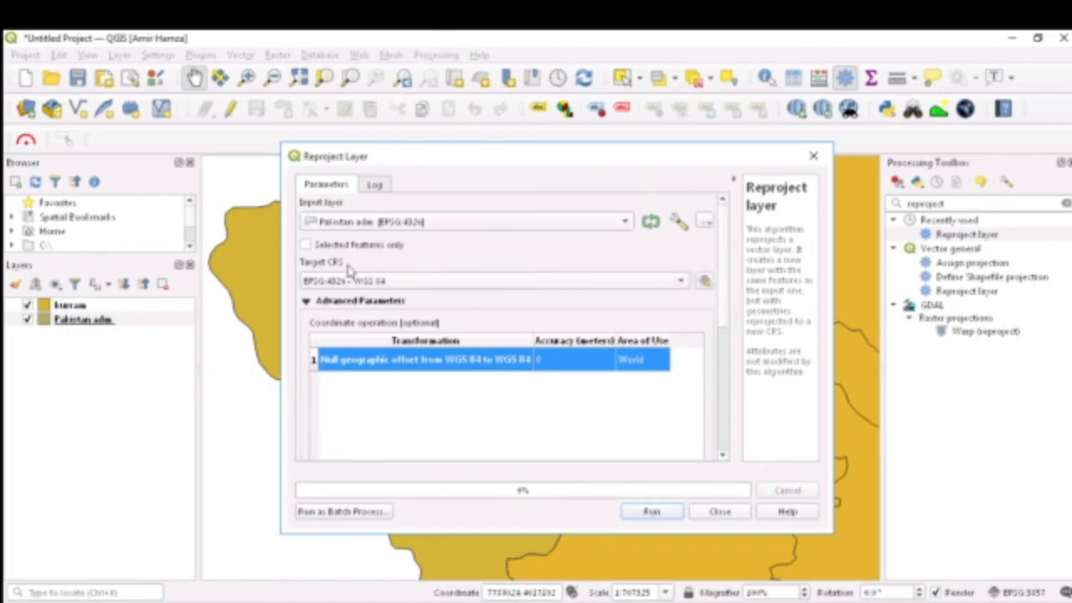
{"action": "mouse_move", "coordinate": [393, 231]}
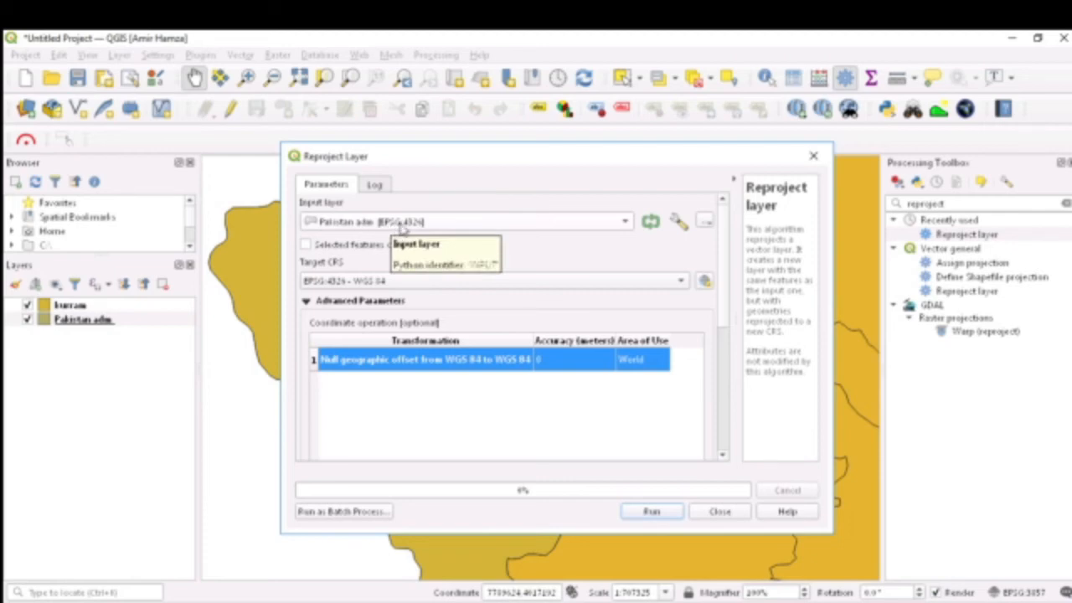
{"action": "left_click", "coordinate": [680, 281]}
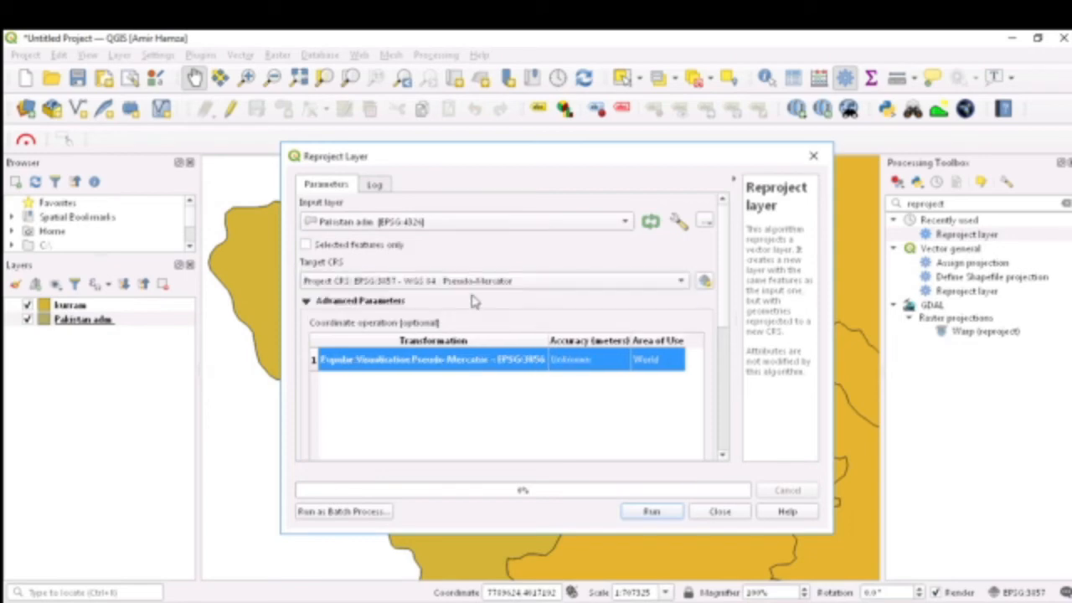
{"action": "mouse_move", "coordinate": [168, 312]}
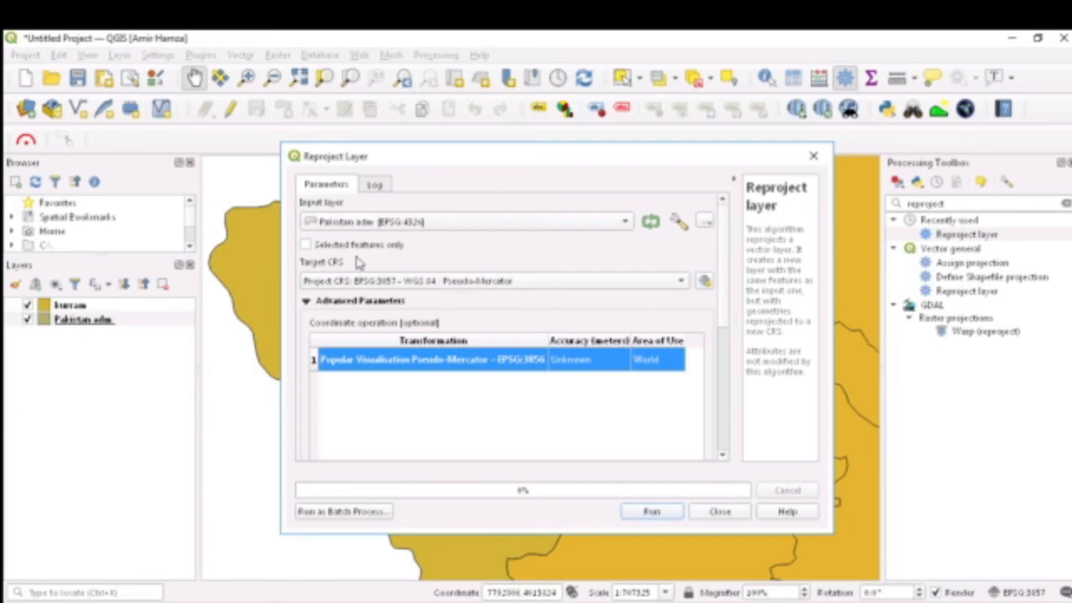
{"action": "mouse_move", "coordinate": [313, 268]}
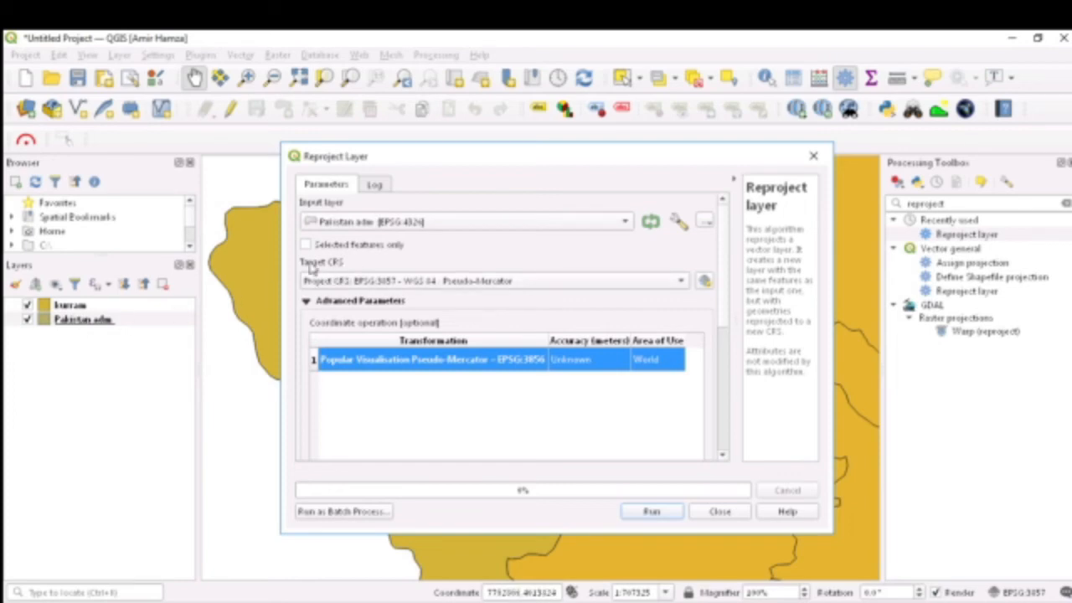
{"action": "mouse_move", "coordinate": [476, 290]}
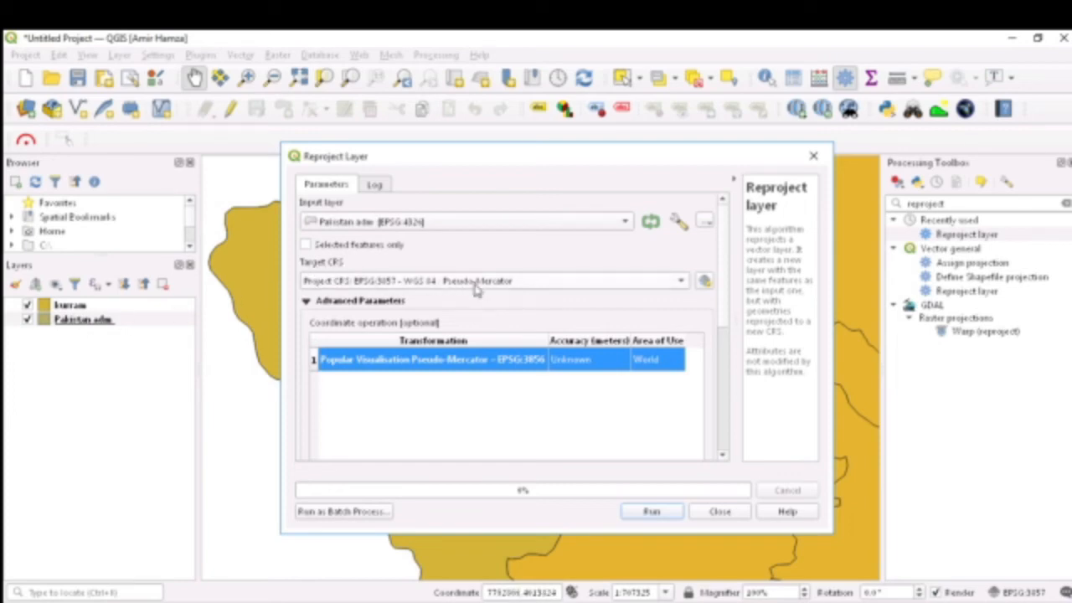
{"action": "left_click", "coordinate": [680, 280]}
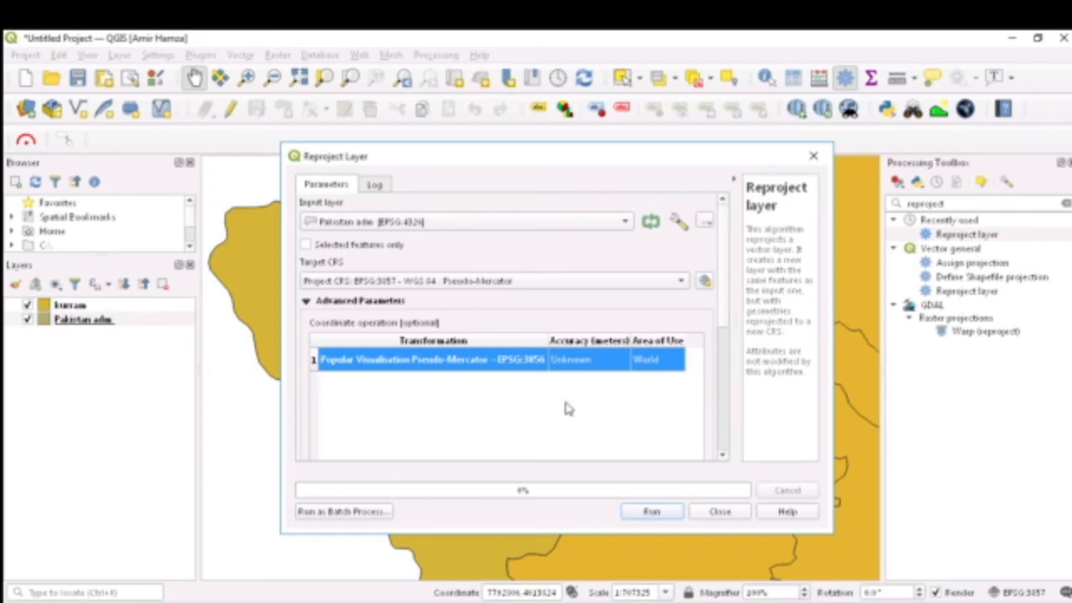
{"action": "left_click", "coordinate": [651, 511]}
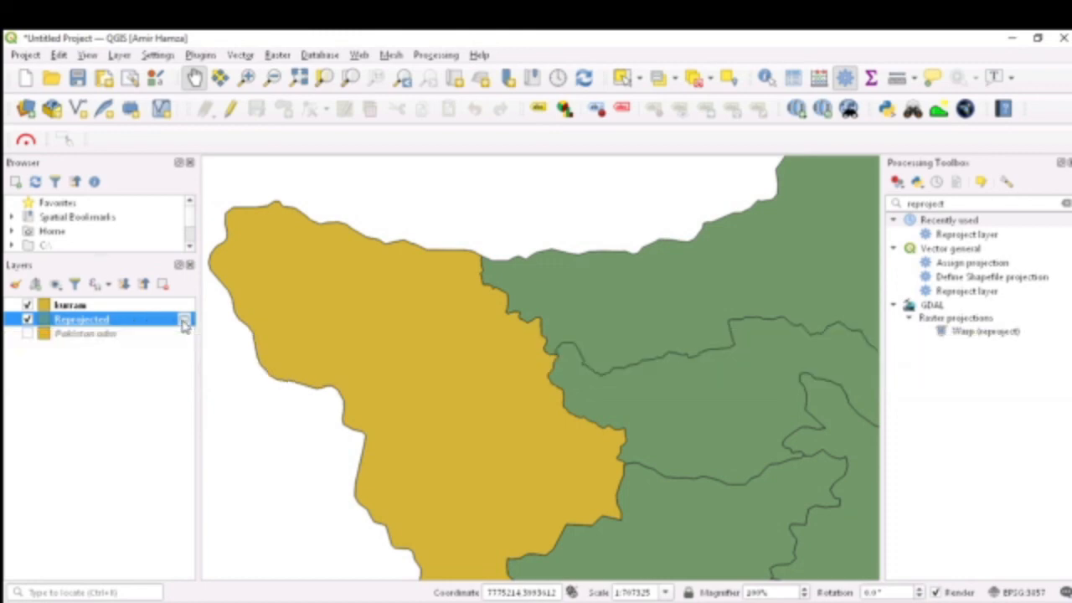
Step: Dismiss saving the scratch layer to file, keeping it as 'pak reprojected'
{"action": "left_click", "coordinate": [183, 319]}
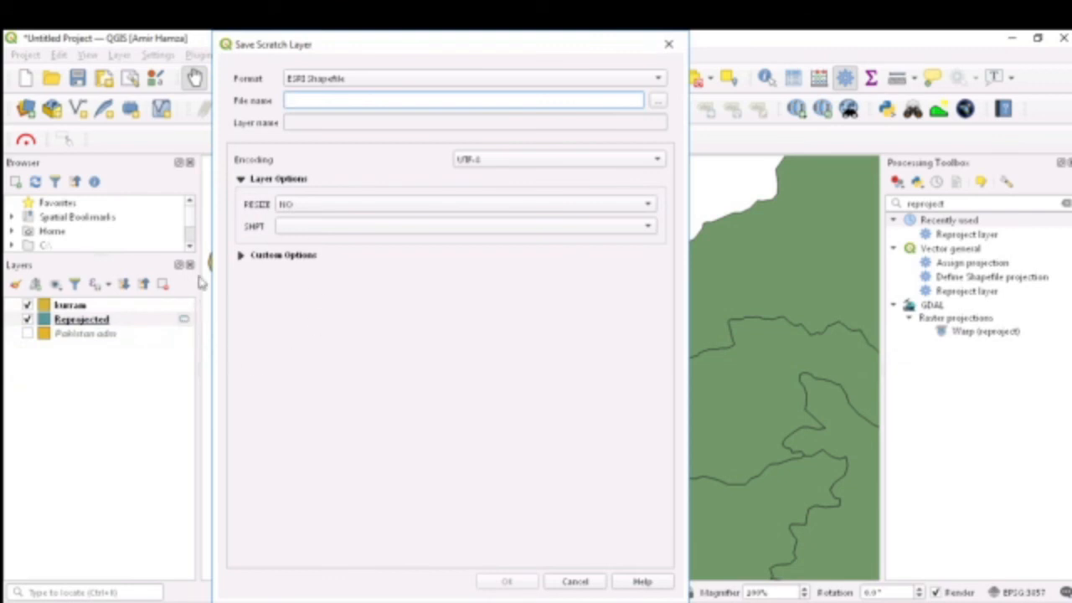
{"action": "mouse_move", "coordinate": [658, 101]}
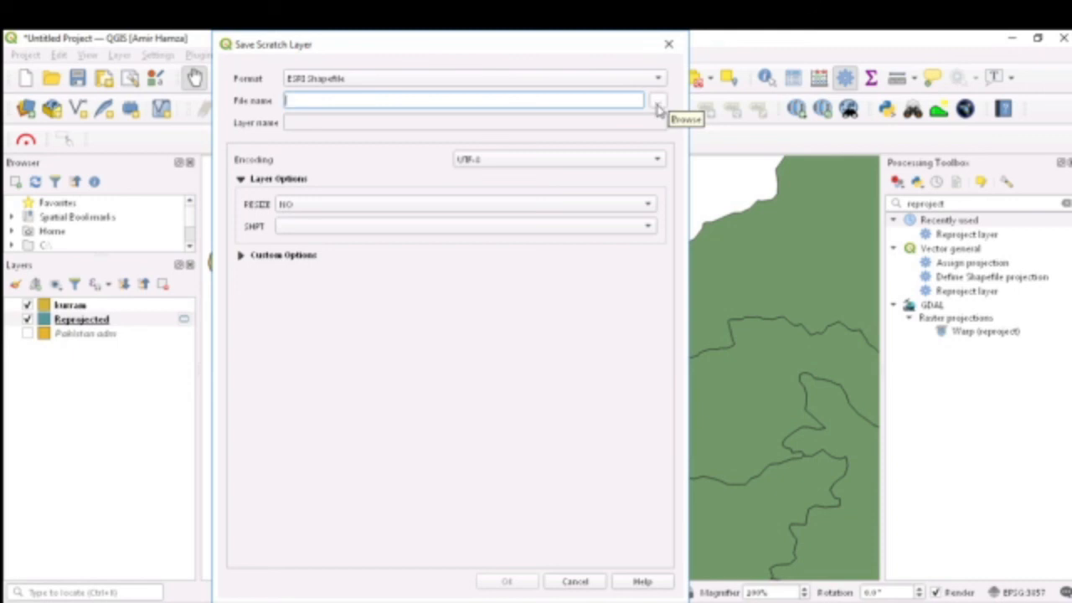
{"action": "mouse_move", "coordinate": [566, 105]}
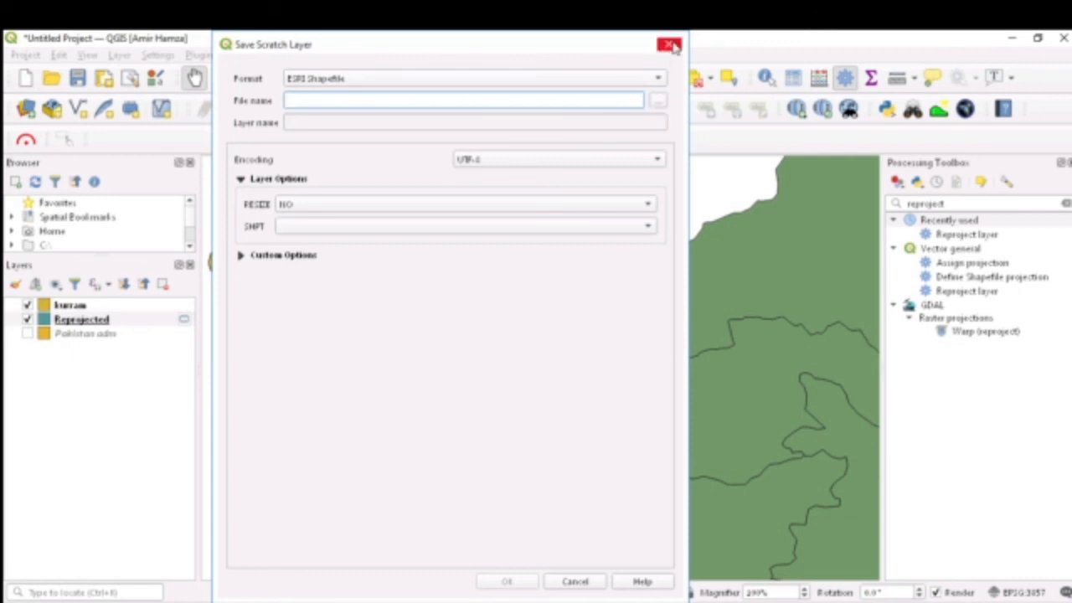
{"action": "left_click", "coordinate": [669, 44]}
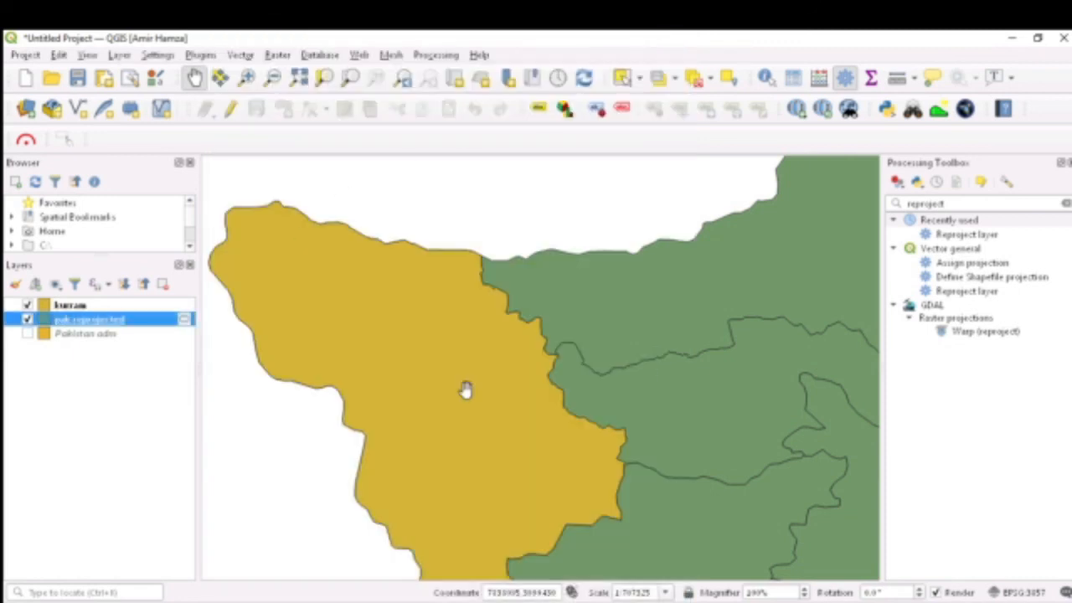